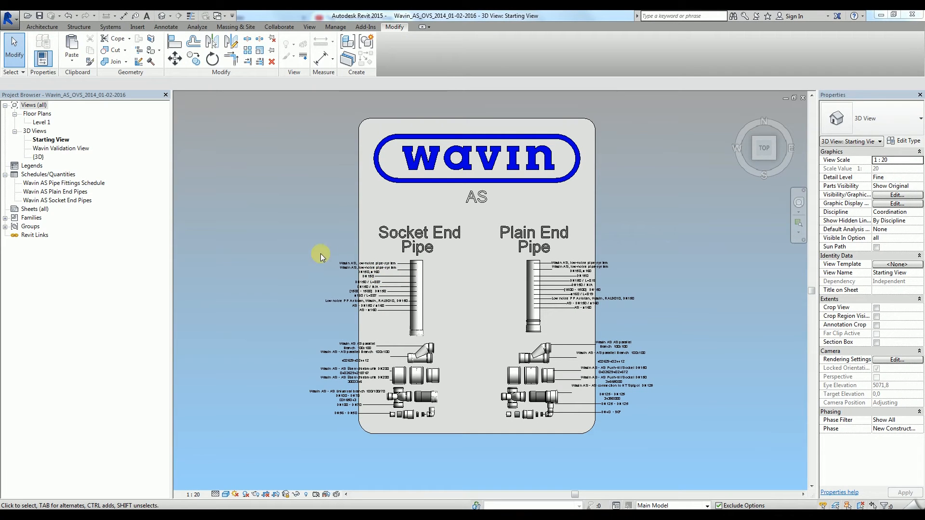
mouse_move(273, 225)
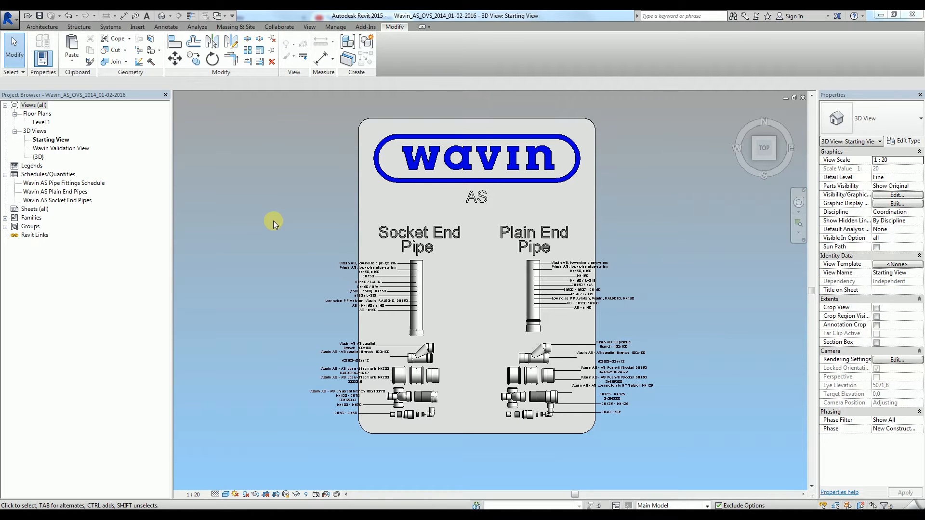
mouse_move(347, 185)
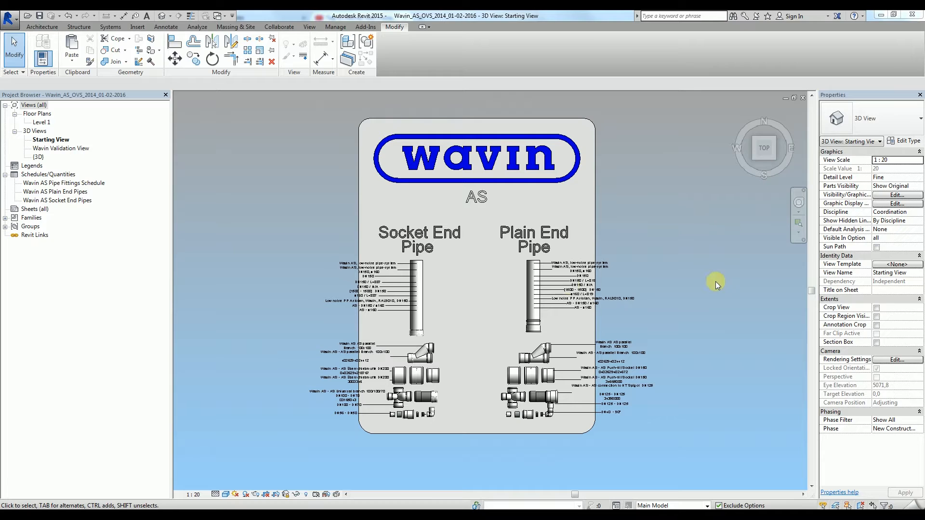
mouse_move(272, 217)
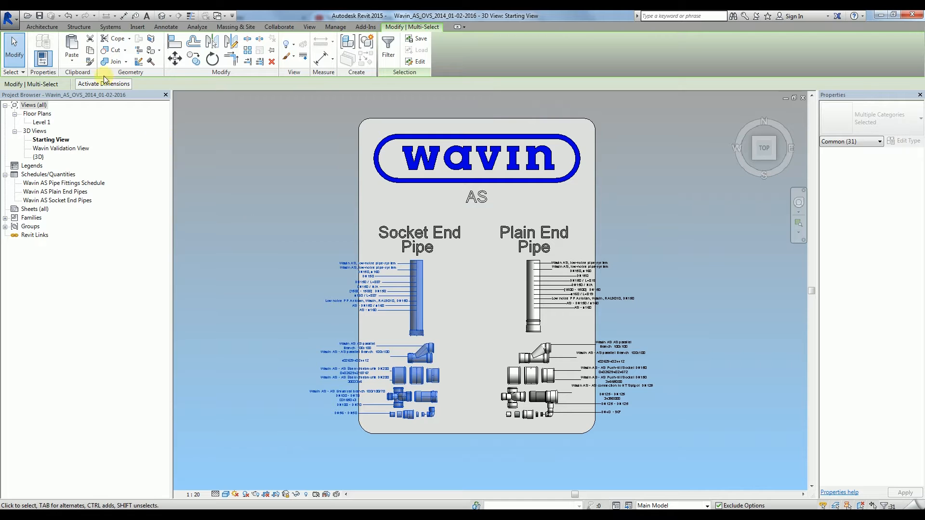
- Copy the selected Socket End Pipe families to the clipboard
left_click(89, 45)
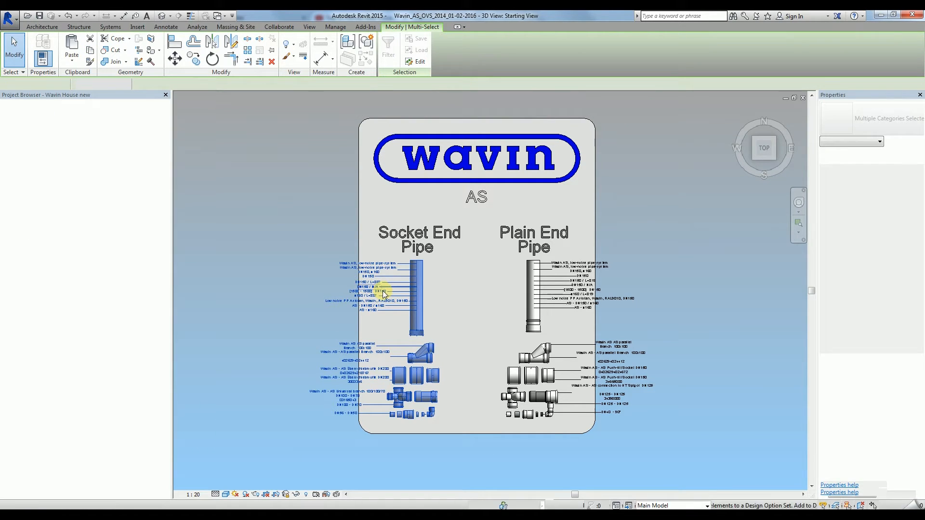
- Paste the copied pipe elements onto Level 1 of Wavin House, keeping existing duplicate types
double_click(43, 191)
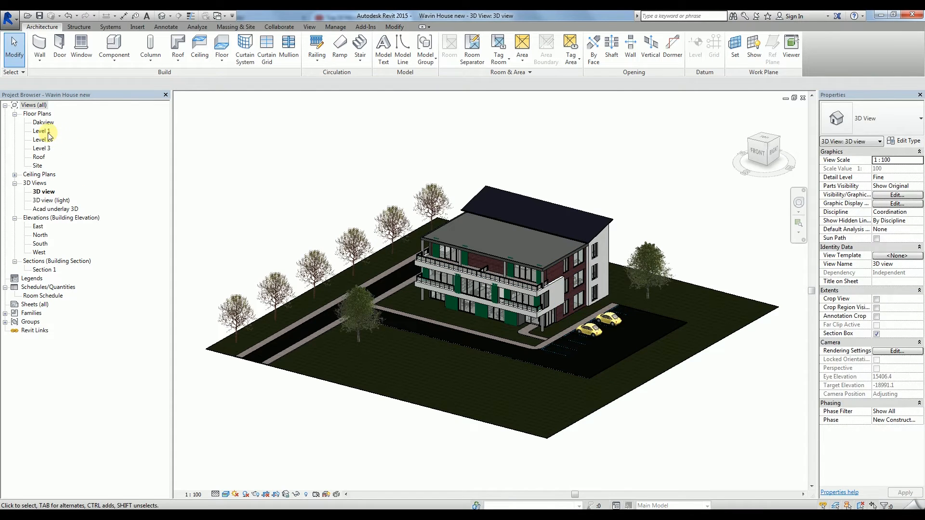
double_click(39, 130)
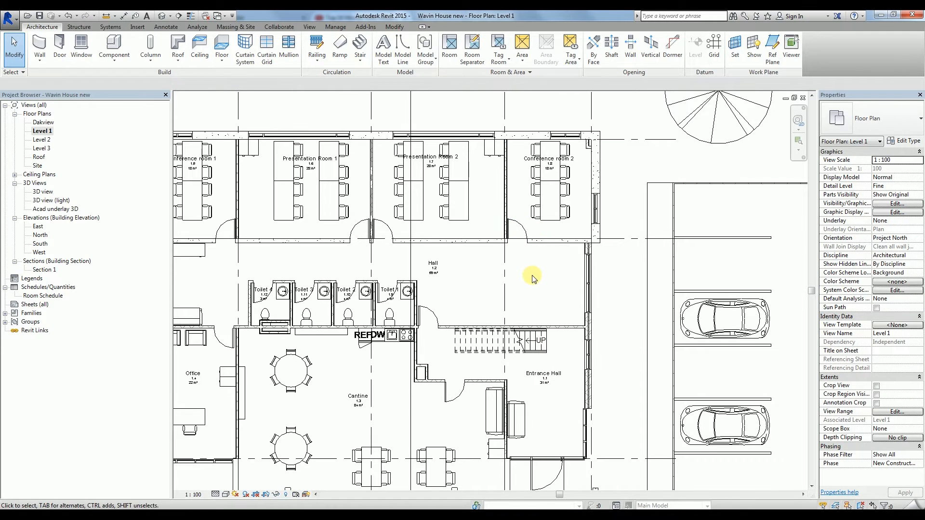
left_click(393, 27)
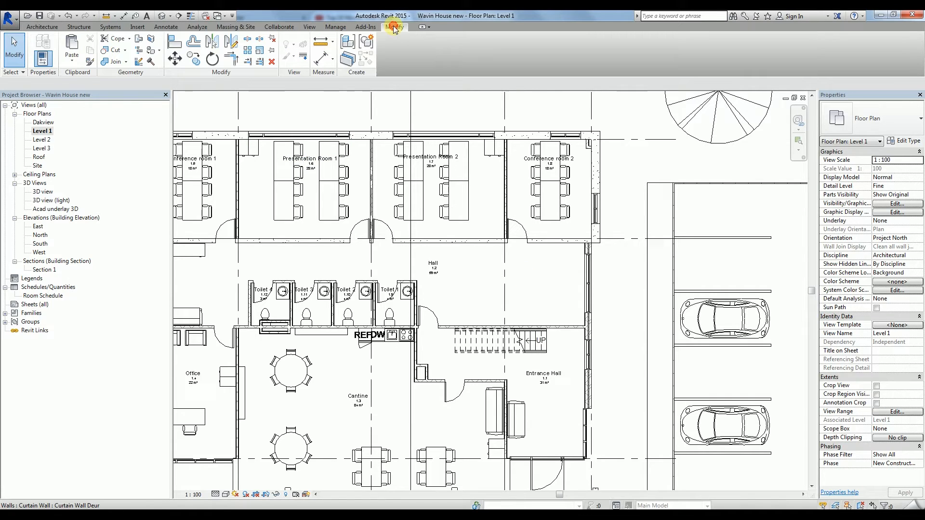
left_click(70, 50)
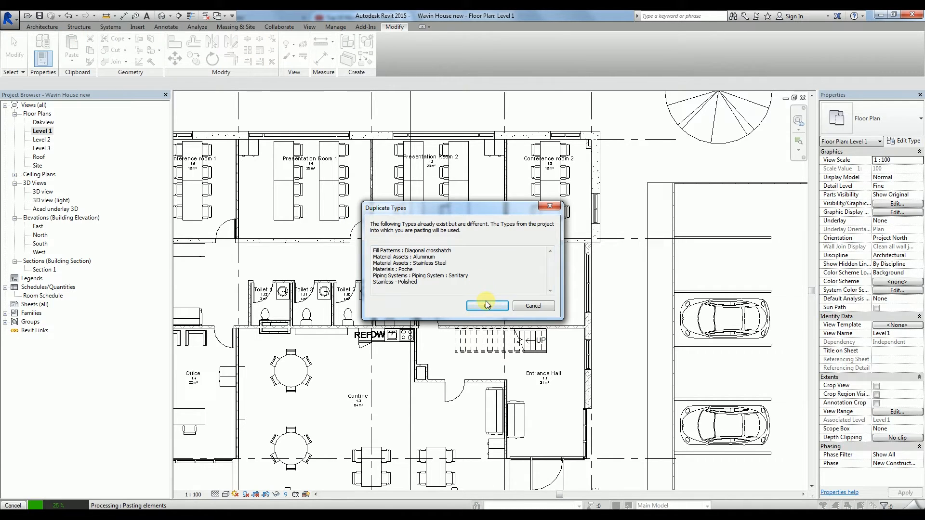
left_click(487, 305)
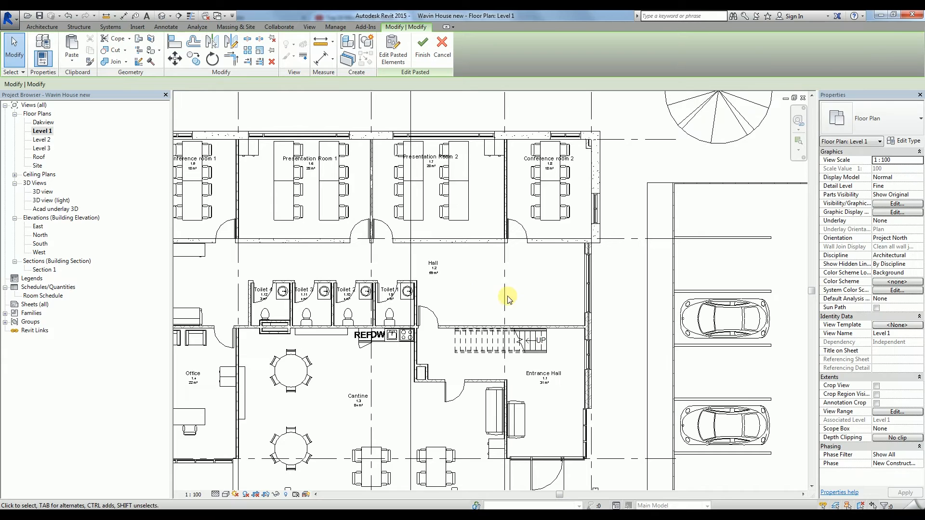
mouse_move(484, 289)
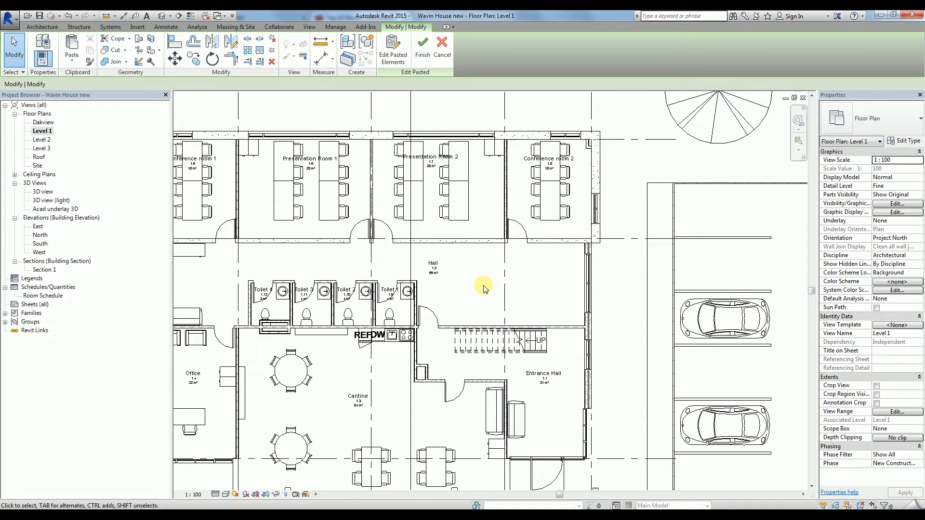
mouse_move(640, 173)
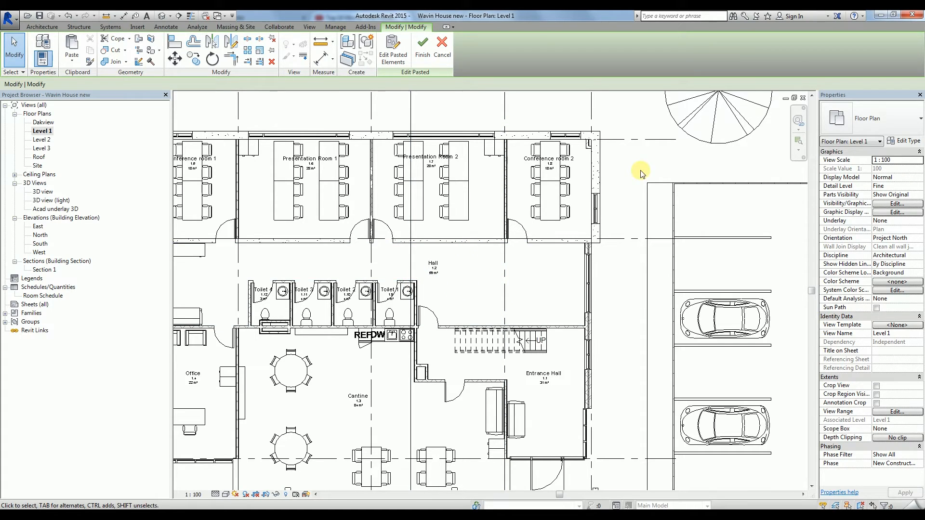
double_click(43, 191)
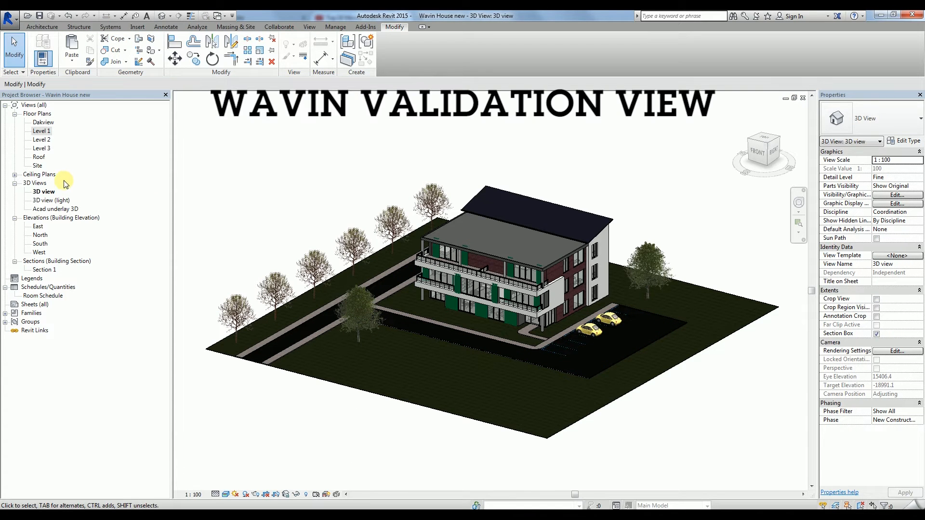
- Duplicate the default 3D view and rename the copy 'Wavin Validation View'
right_click(44, 190)
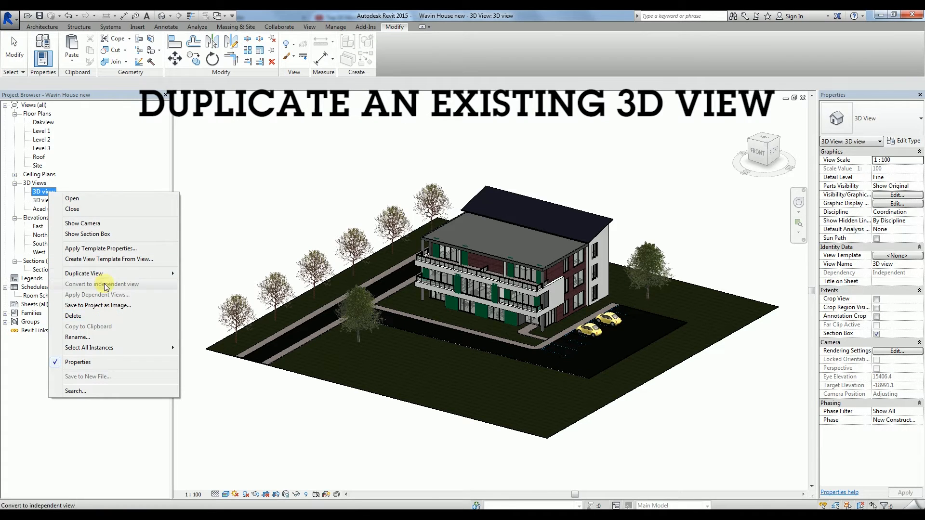
left_click(84, 273)
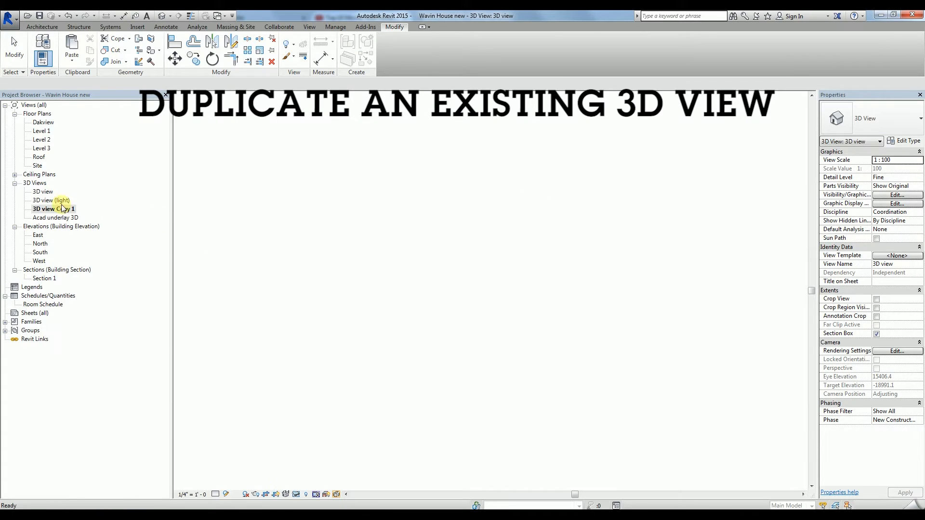
double_click(54, 209)
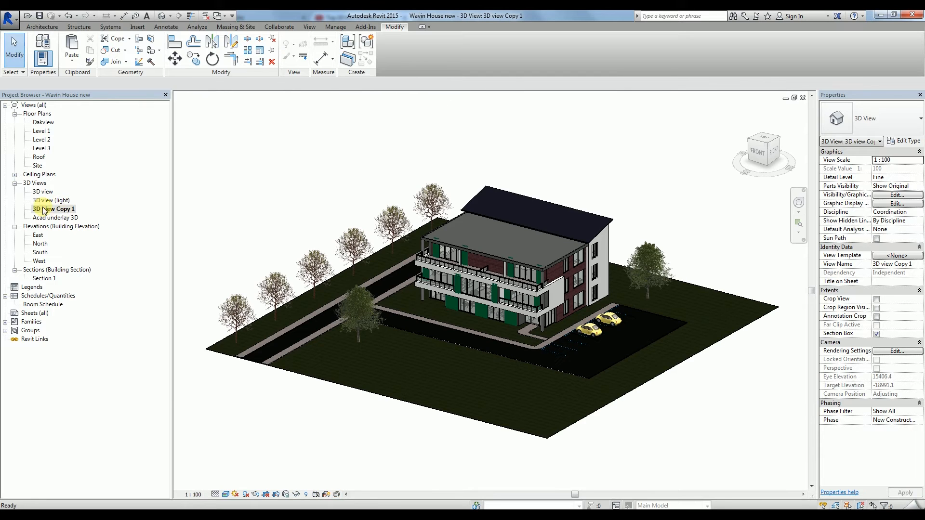
double_click(54, 209)
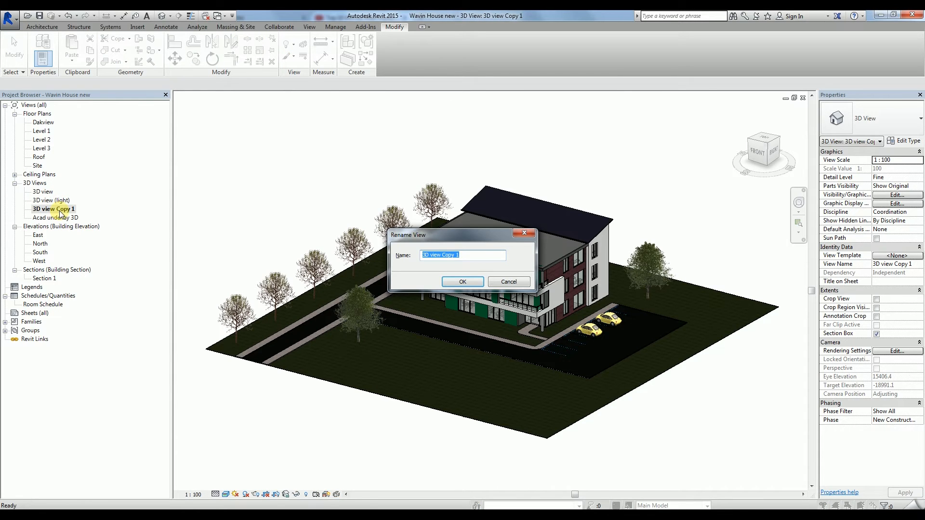
type("Wavin Vall")
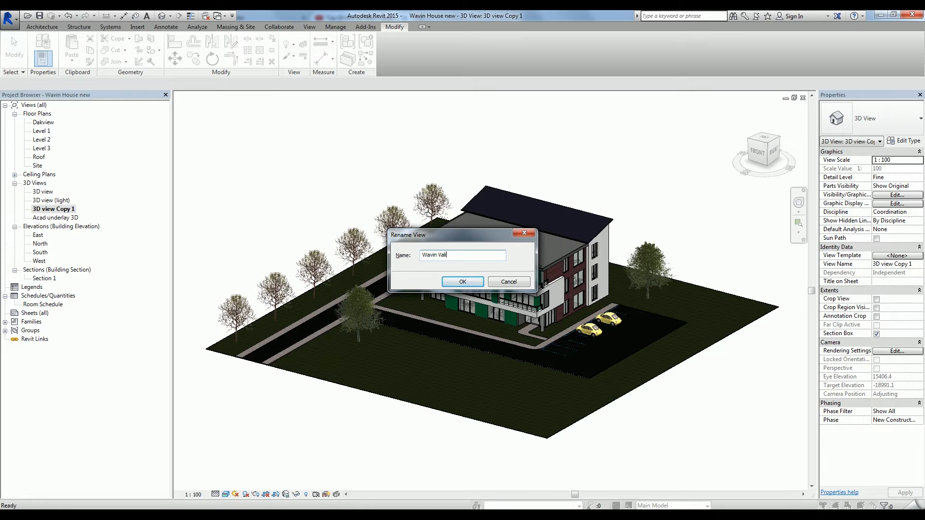
type("idation View")
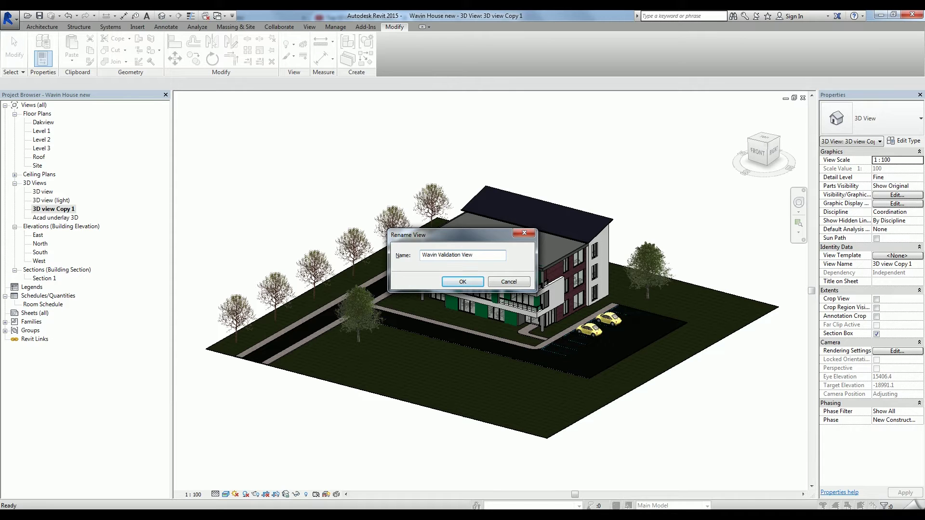
left_click(462, 281)
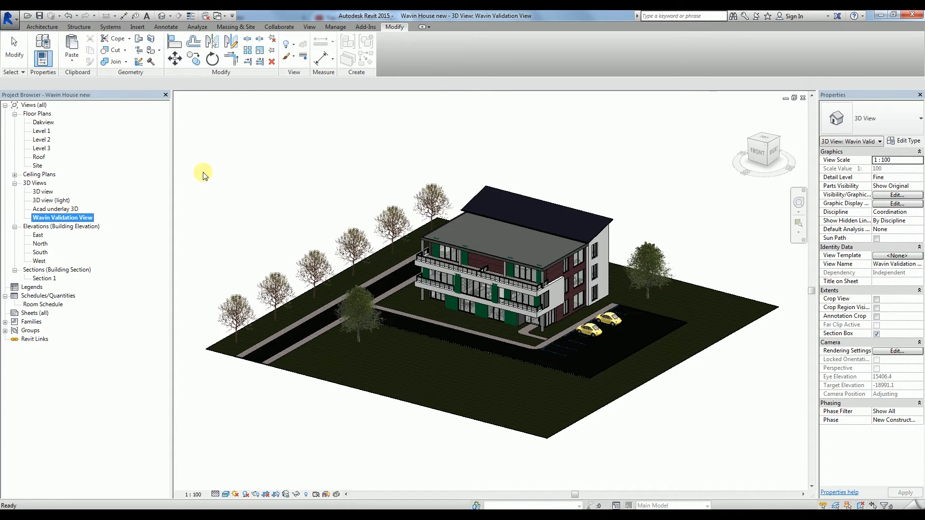
- Transfer only the View Templates from the Wavin AS project via Transfer Project Standards
left_click(335, 27)
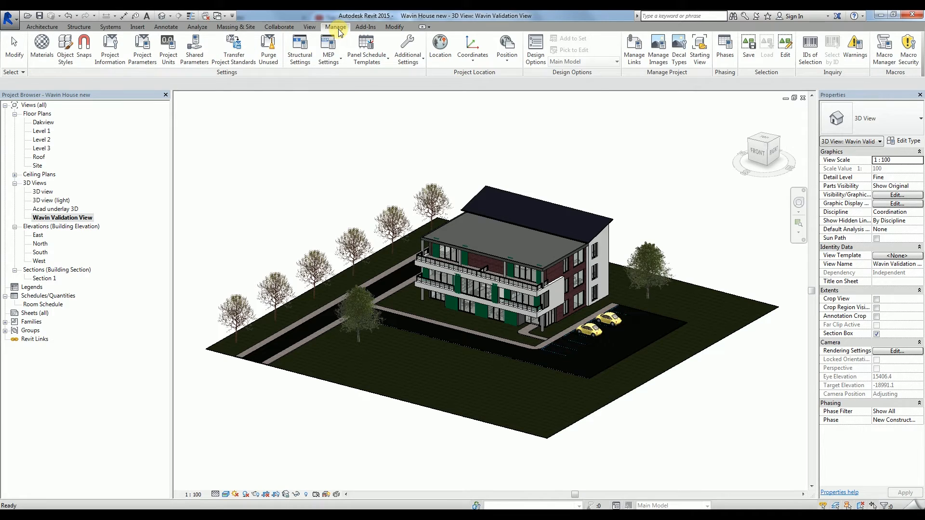
mouse_move(233, 48)
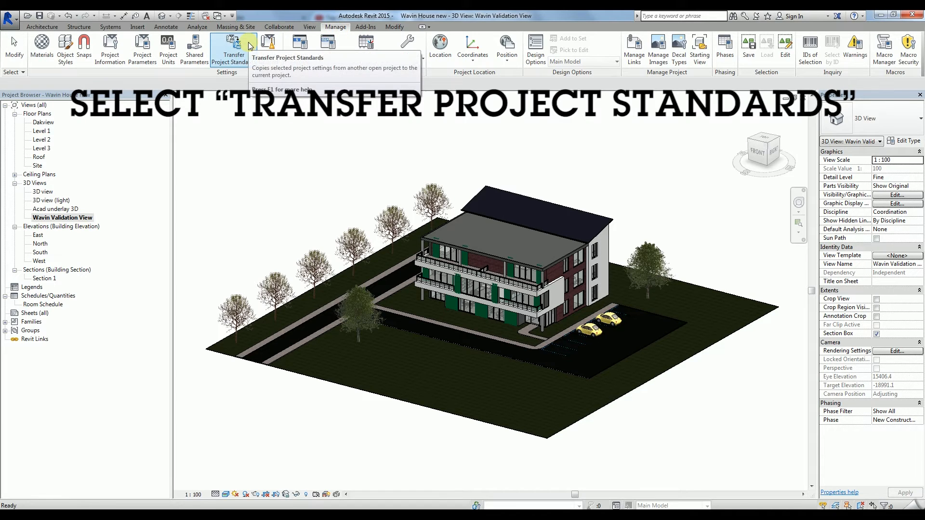
left_click(233, 49)
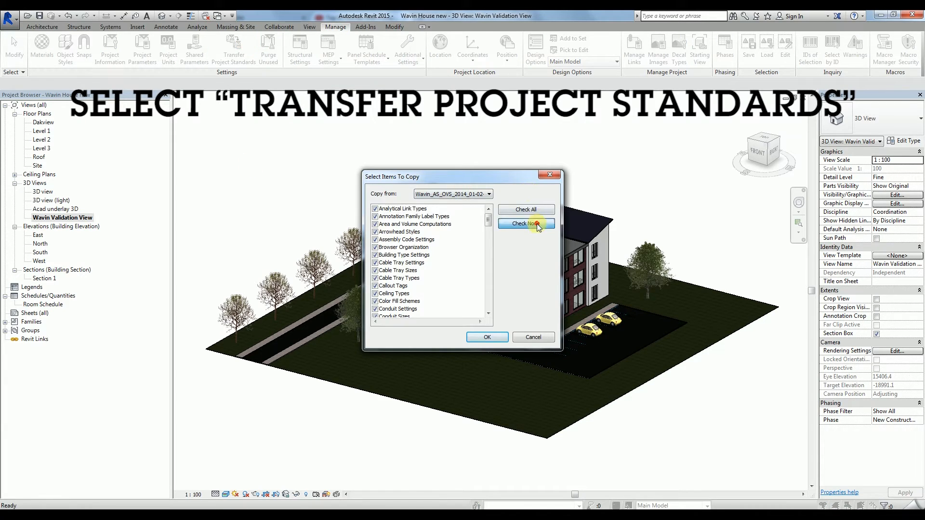
left_click(525, 223)
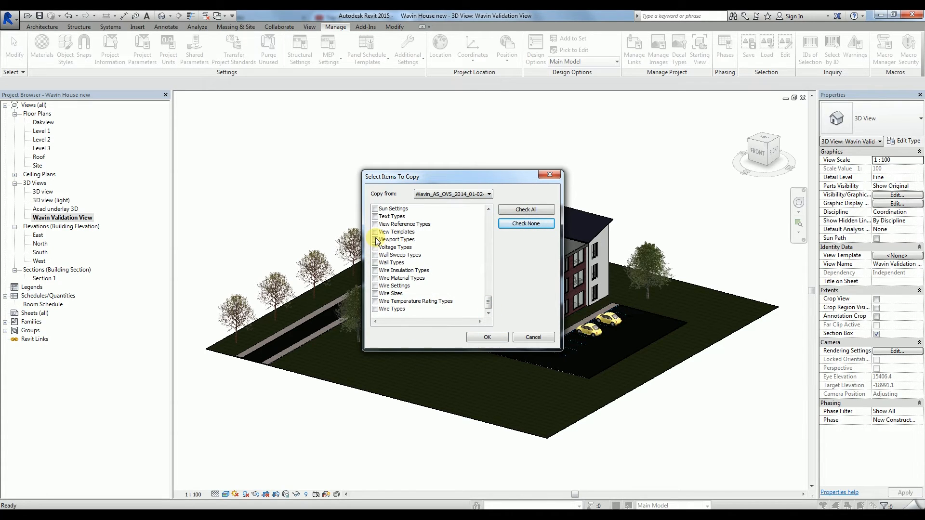
left_click(375, 231)
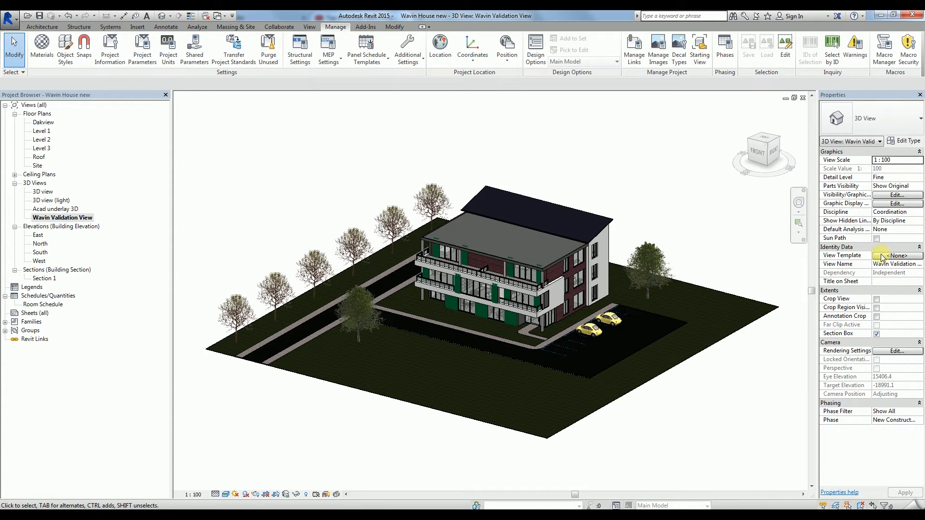
- Apply the Wavin Validation View template to the view and zoom in on the plumbing fixtures
left_click(897, 255)
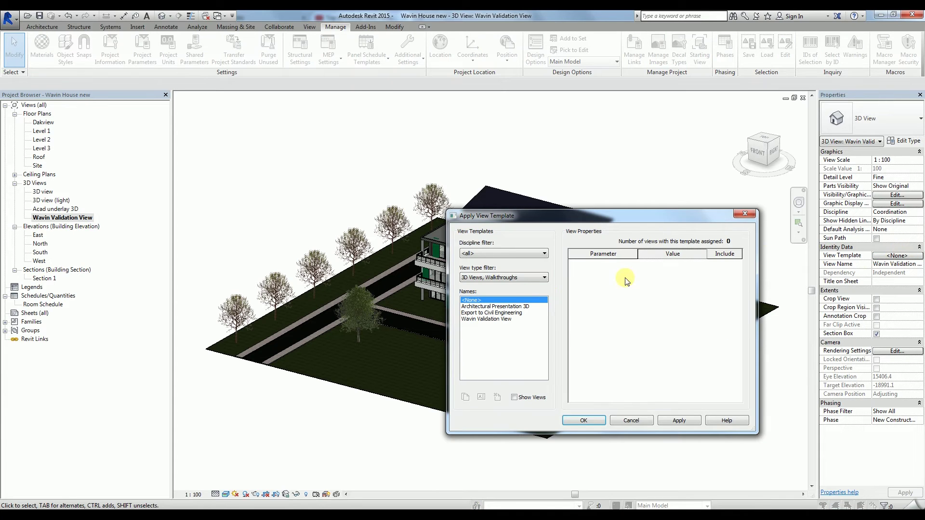
left_click(487, 319)
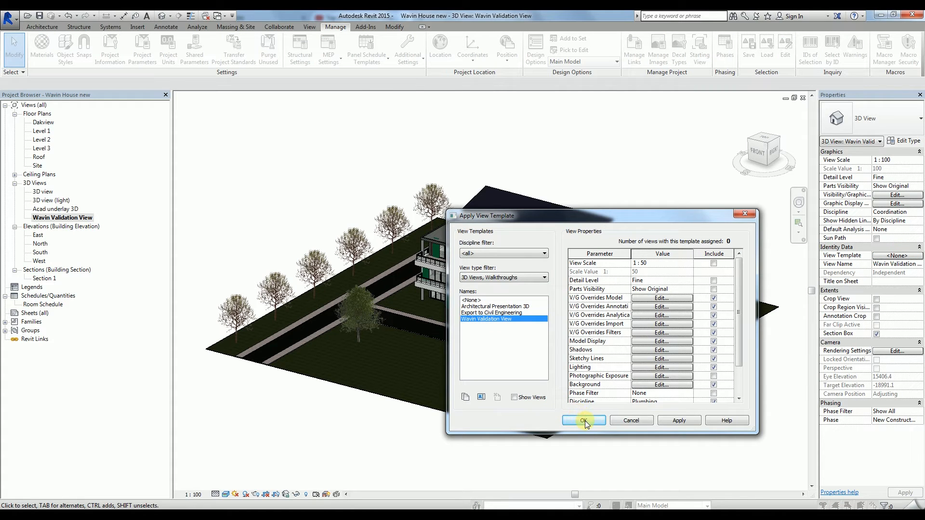
left_click(583, 420)
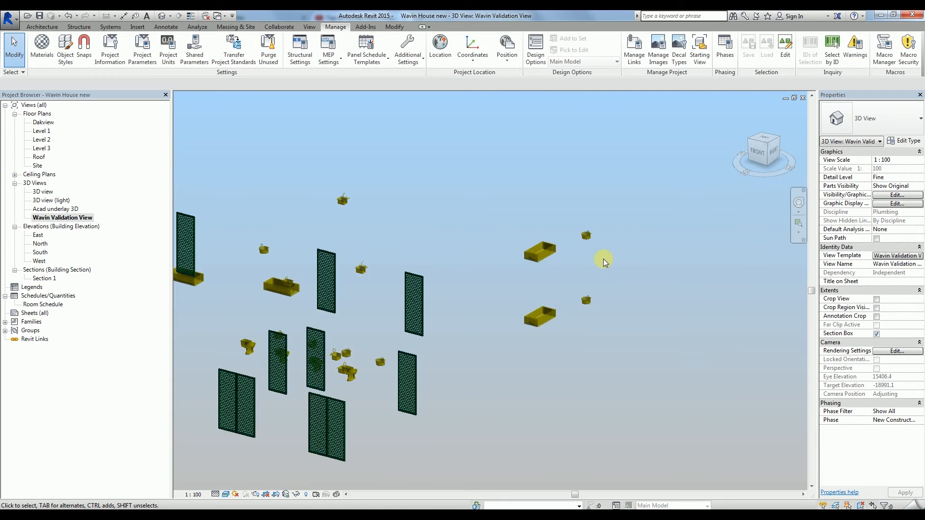
scroll("up", 3)
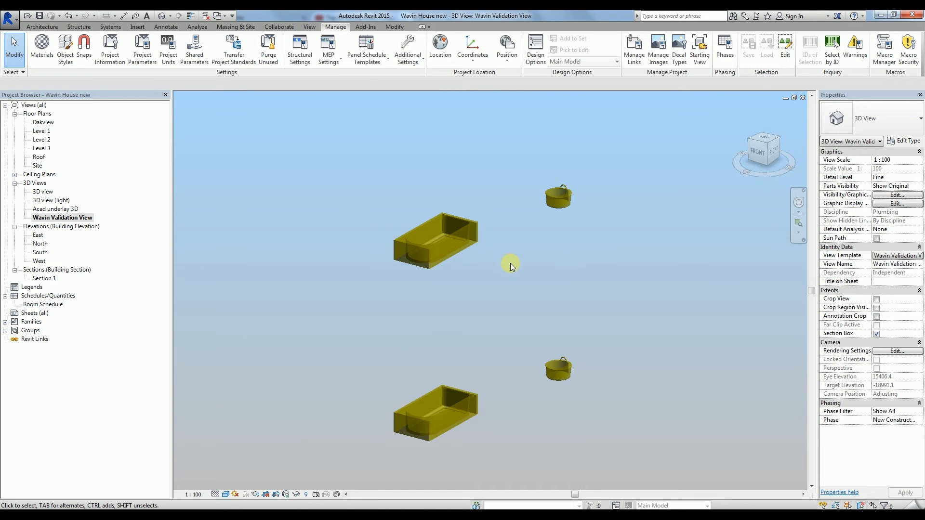
left_click(434, 242)
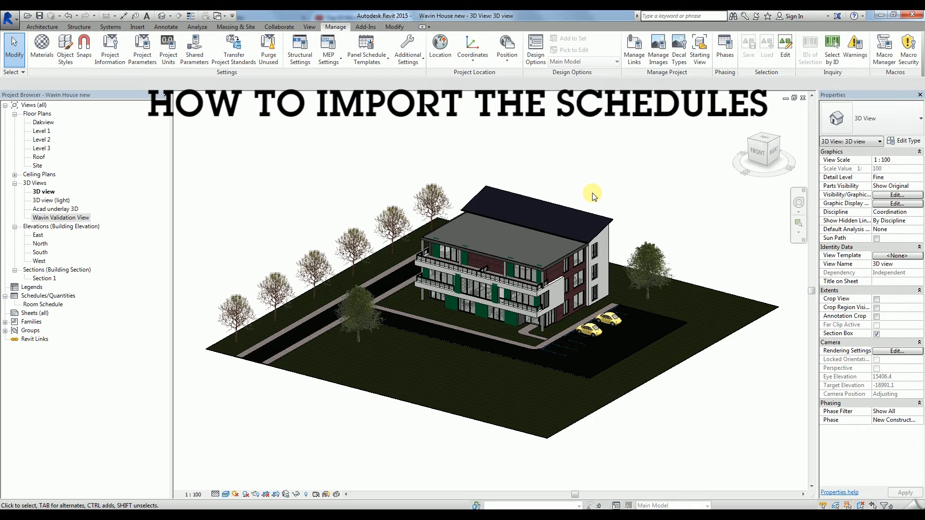
- In the Wavin AS project, select the three Wavin AS schedules and copy them
left_click(388, 239)
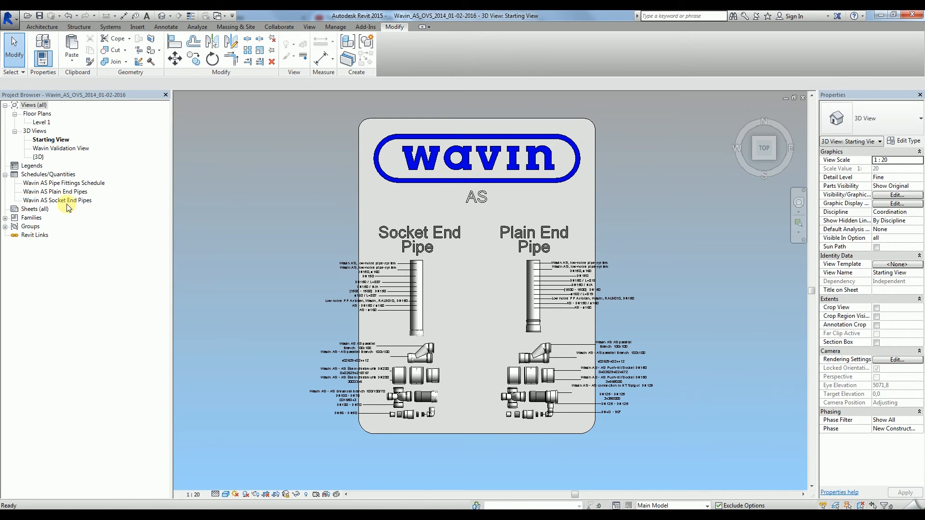
left_click(54, 201)
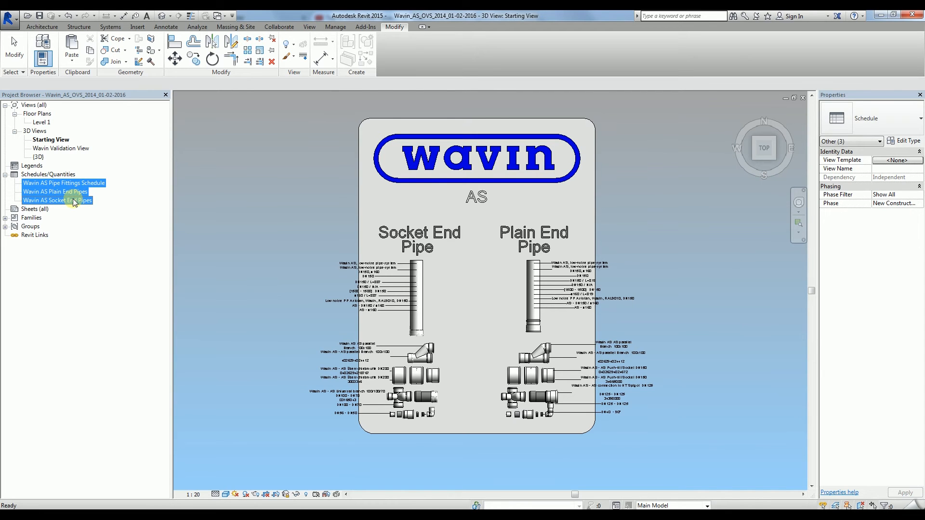
key("ctrl+c")
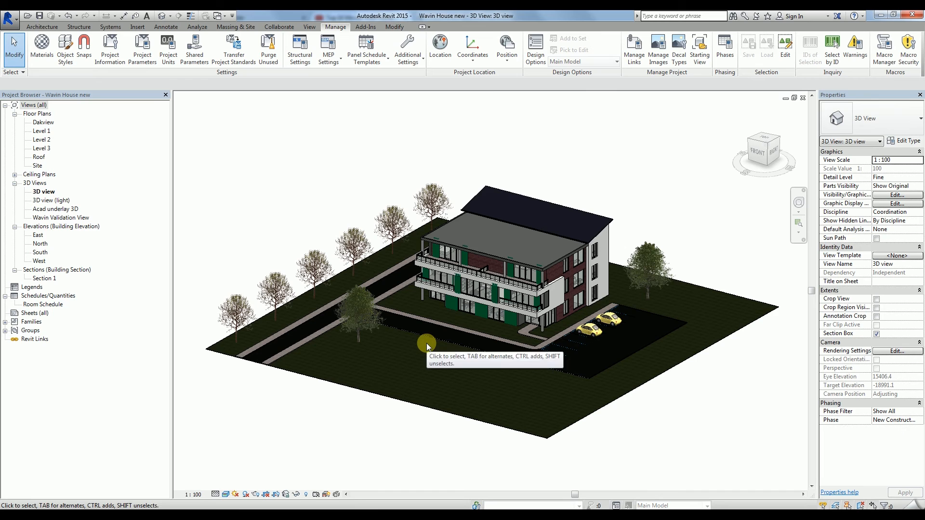
- Paste the three schedules into Wavin House, keeping existing types, and view the Pipe Fittings Schedule
key("ctrl+v")
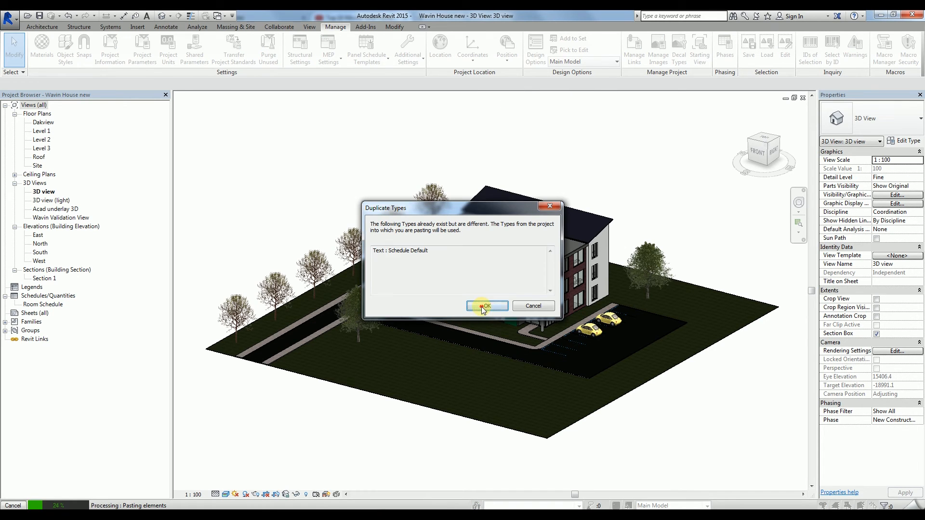
left_click(483, 305)
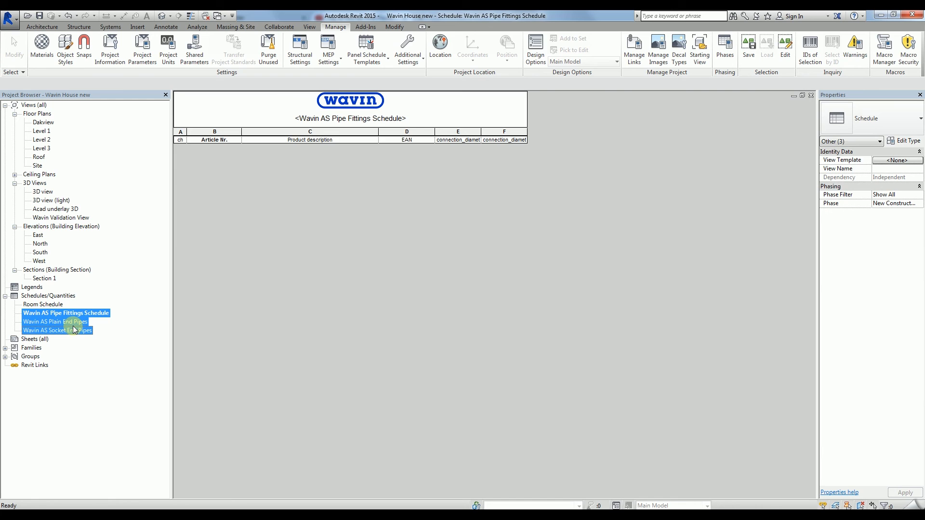
double_click(43, 192)
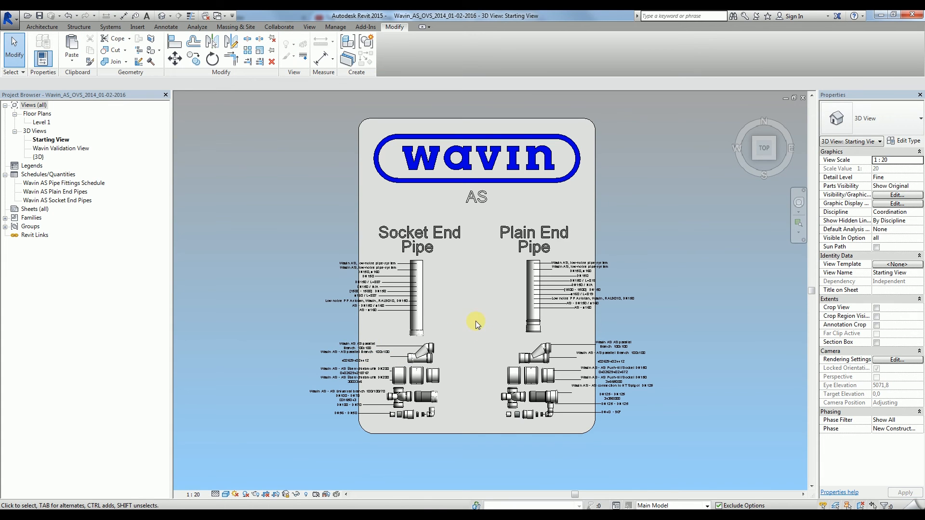
mouse_move(483, 336)
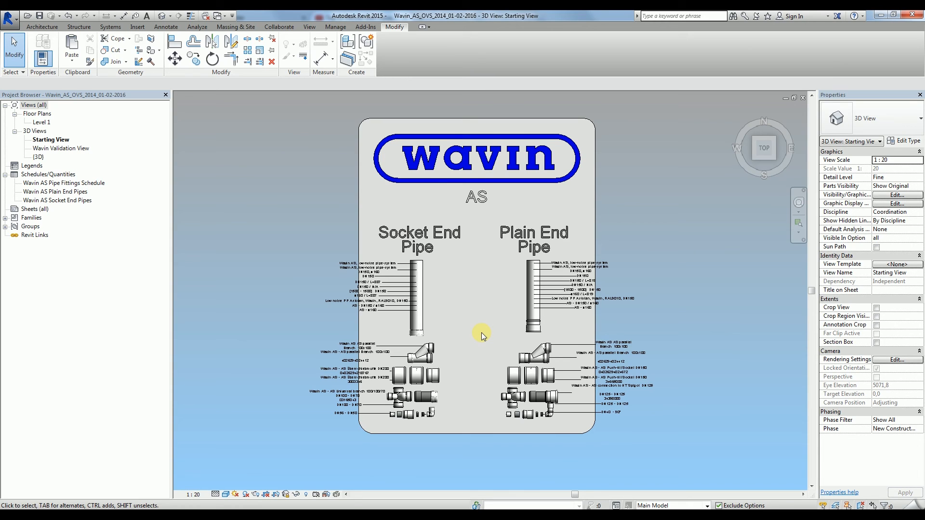